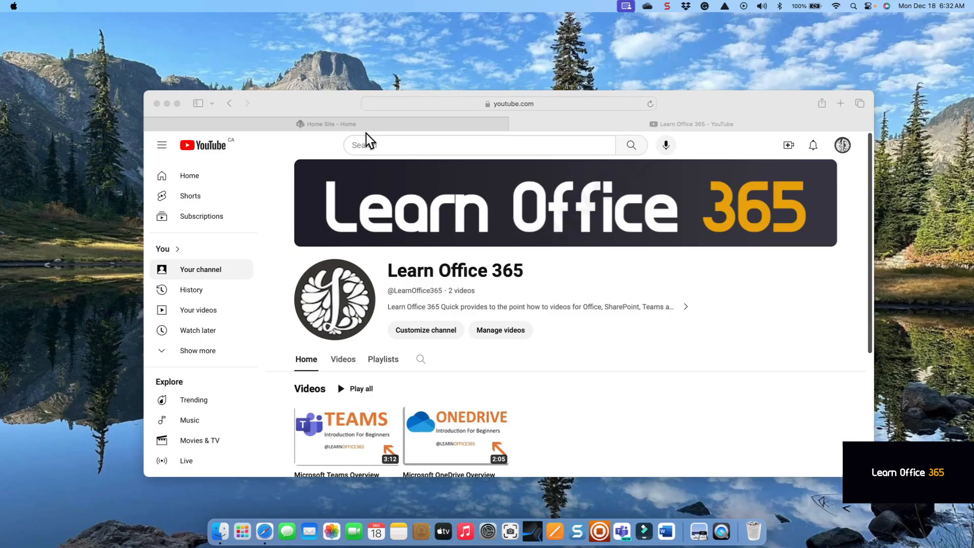
# Switch the browser from the YouTube channel to the 'Home Site - Home' SharePoint tab
pyautogui.click(326, 124)
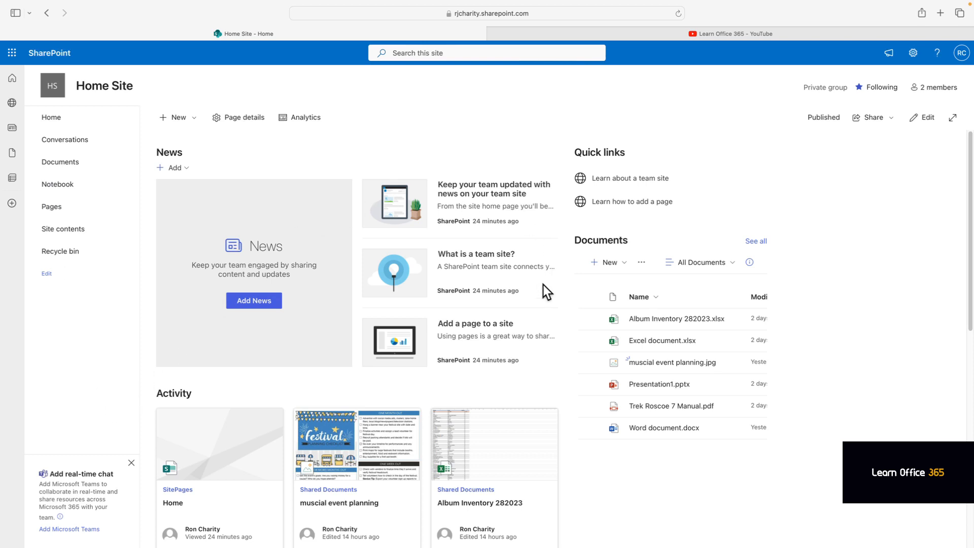
pyautogui.moveTo(566, 216)
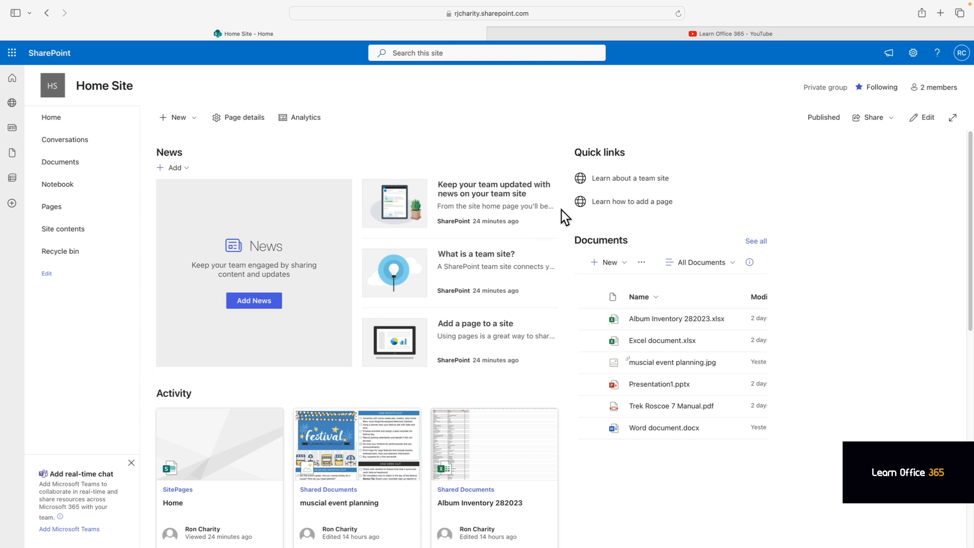
pyautogui.moveTo(892, 103)
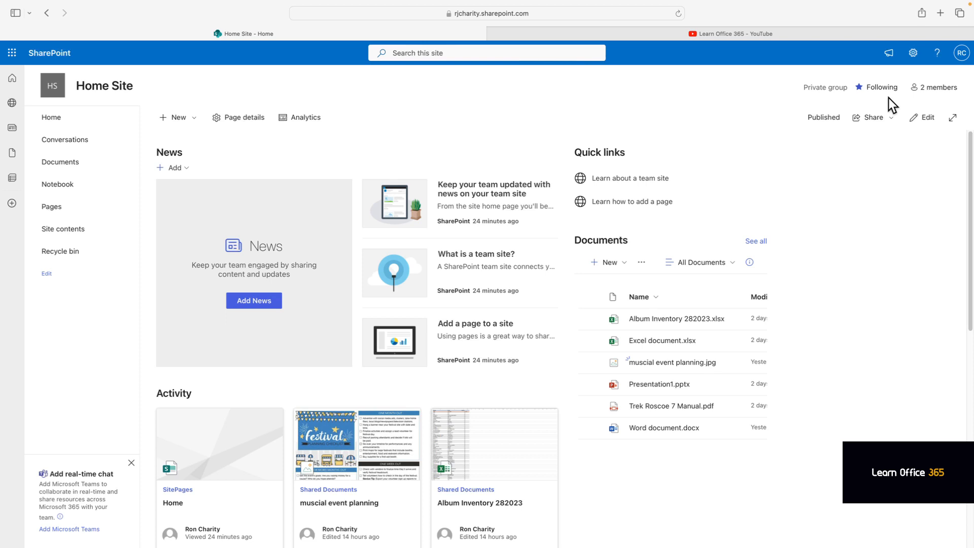
pyautogui.moveTo(526, 53)
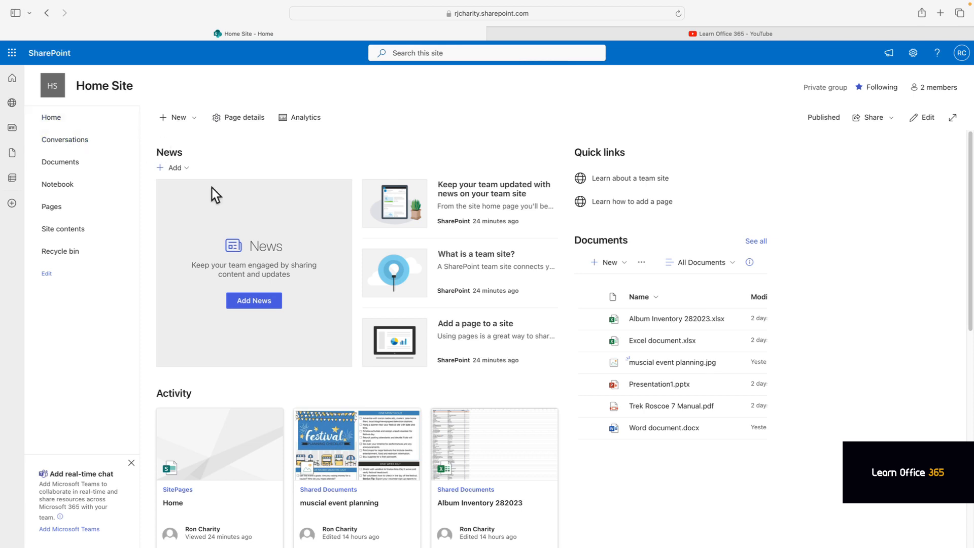
# Show the News section's Add options, News post and News link, on the Home Site
pyautogui.click(175, 168)
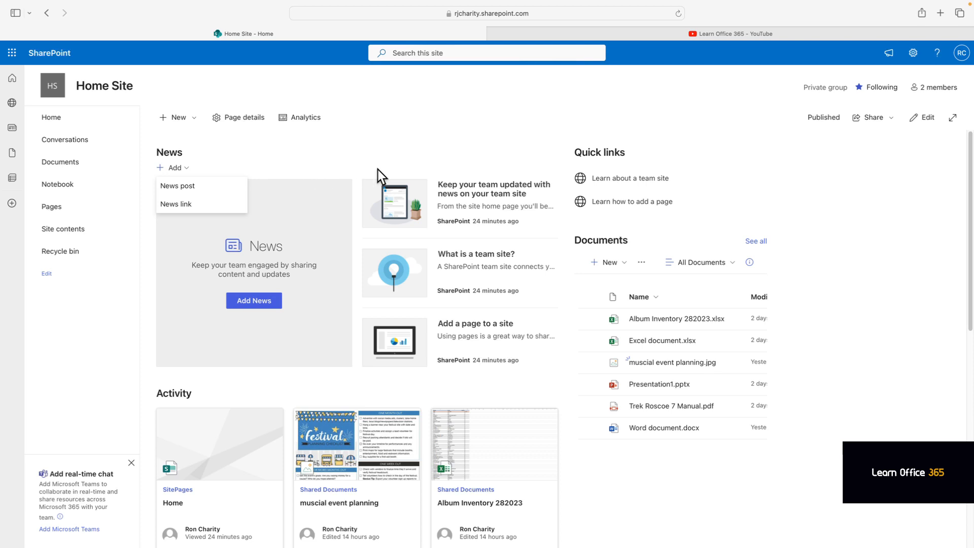
pyautogui.click(177, 117)
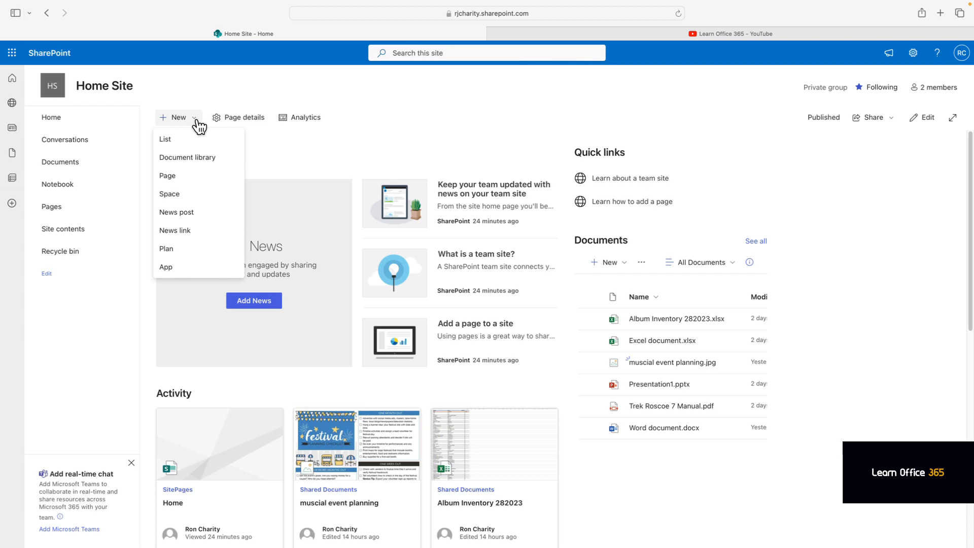
pyautogui.moveTo(612, 178)
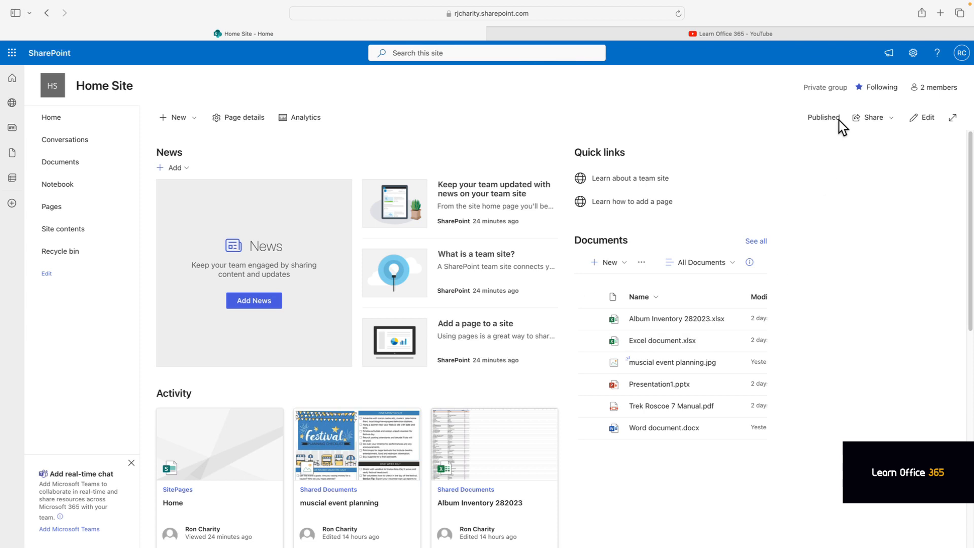
pyautogui.click(891, 117)
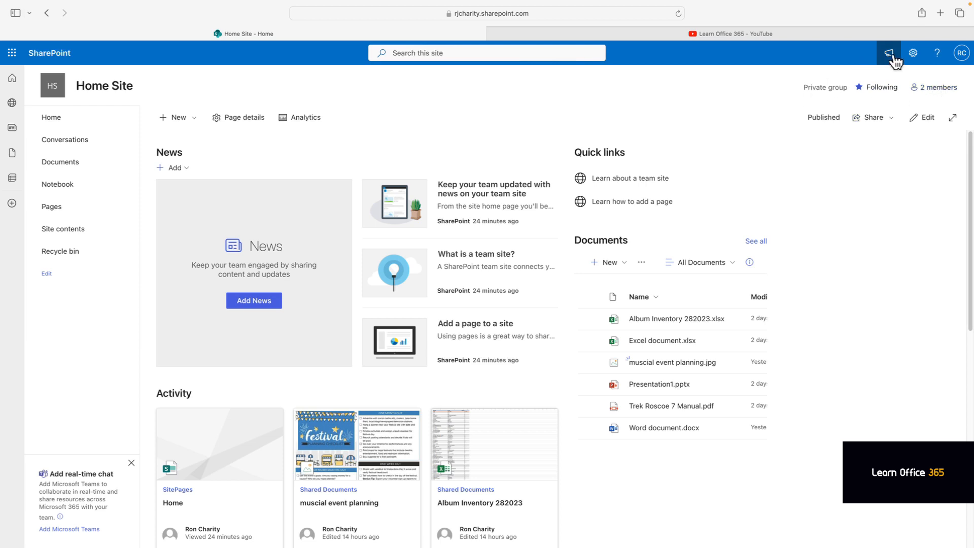
pyautogui.moveTo(889, 53)
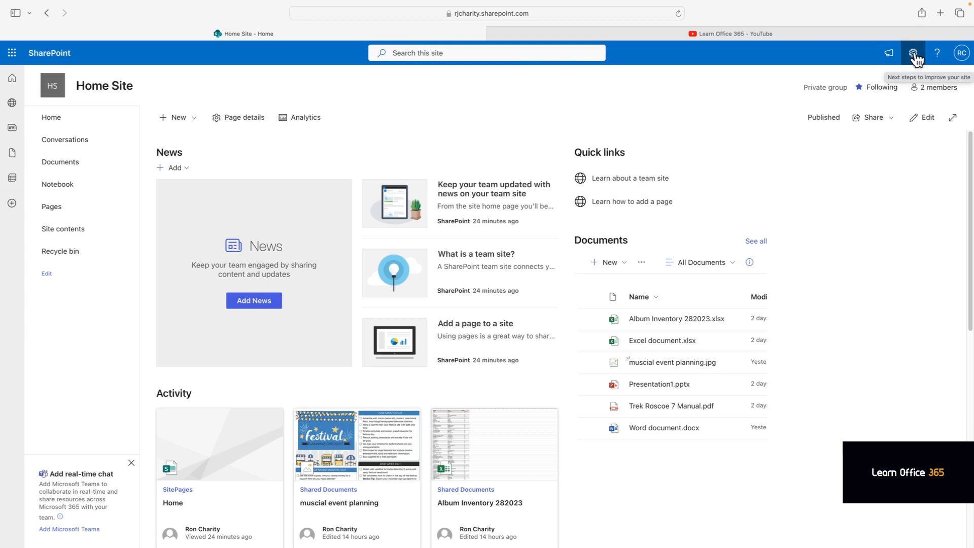
pyautogui.click(913, 53)
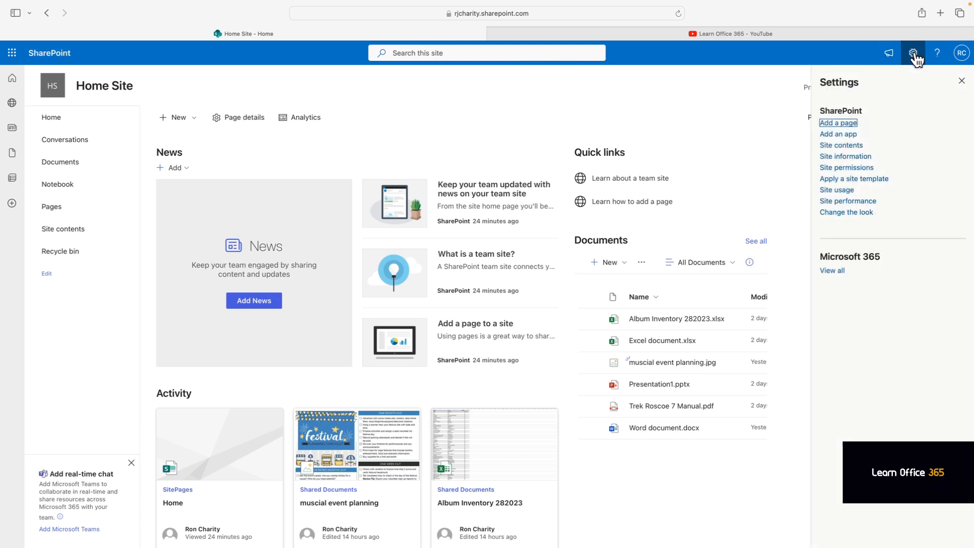
pyautogui.click(937, 52)
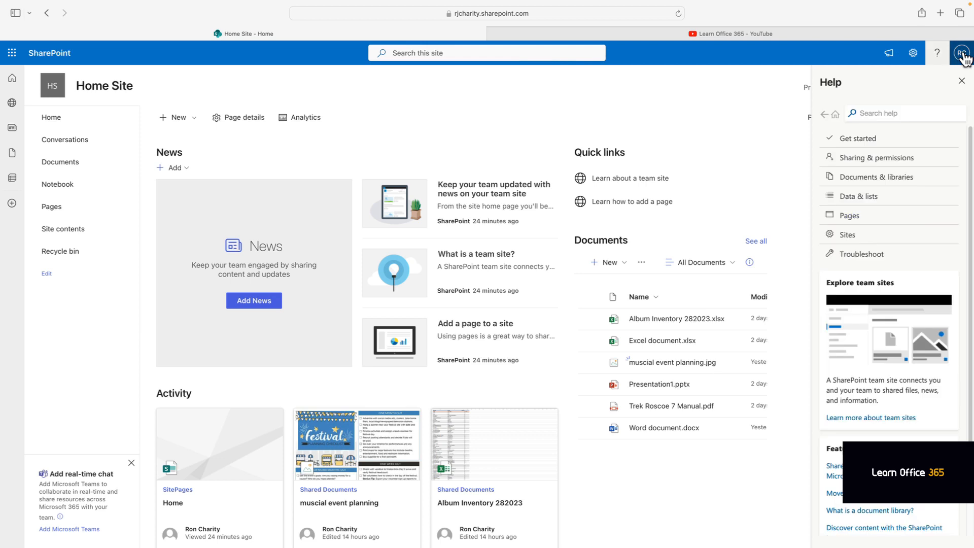
pyautogui.click(962, 81)
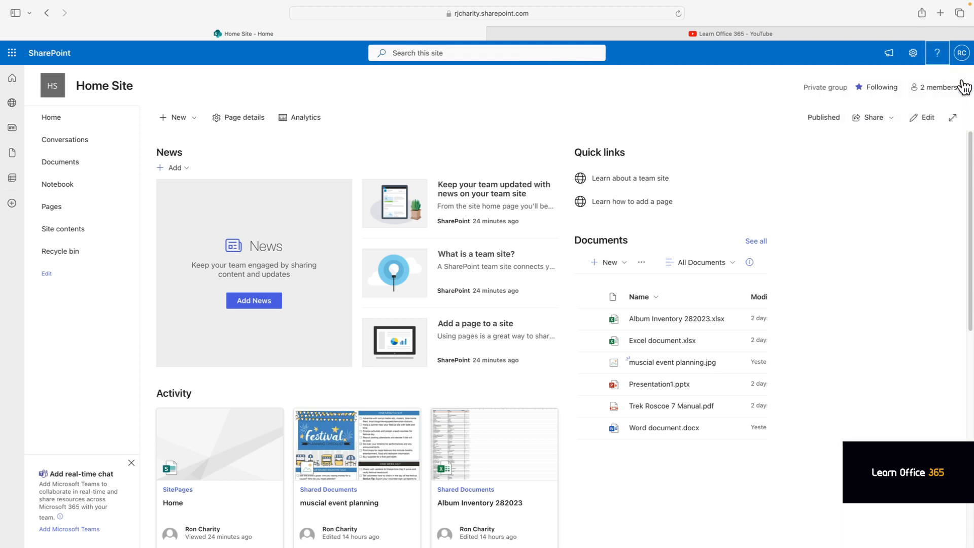
pyautogui.click(962, 53)
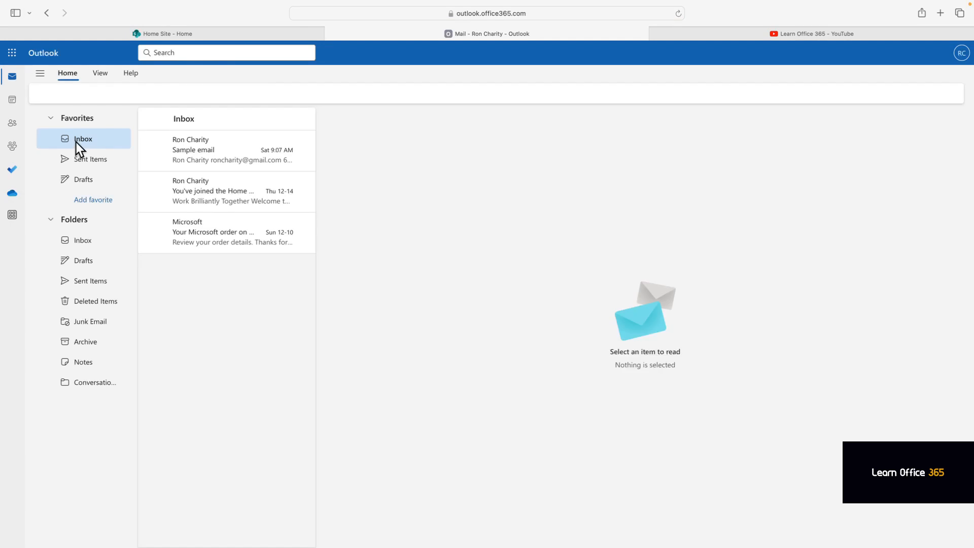
# View the Home Site group's inbox in Outlook, then return to the SharePoint Home Site tab
pyautogui.click(91, 442)
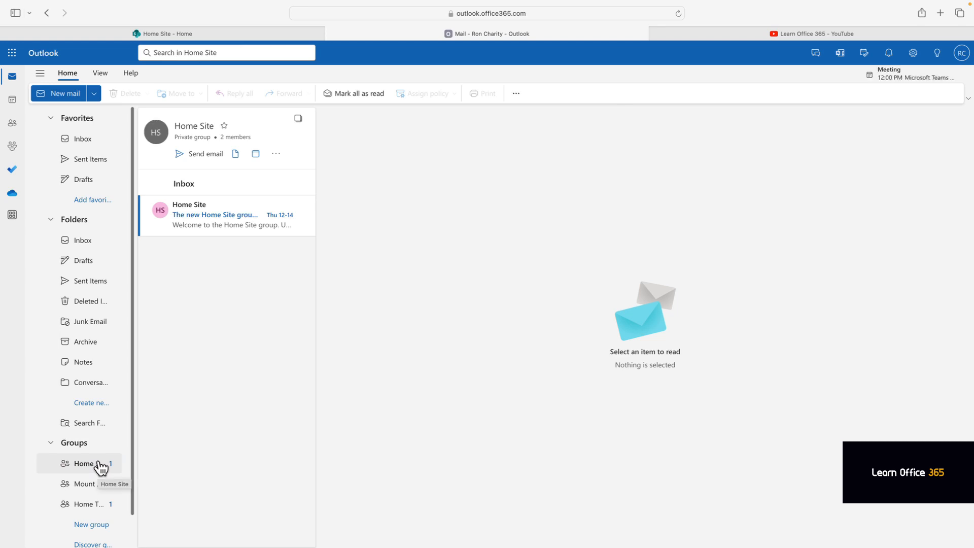
pyautogui.click(84, 463)
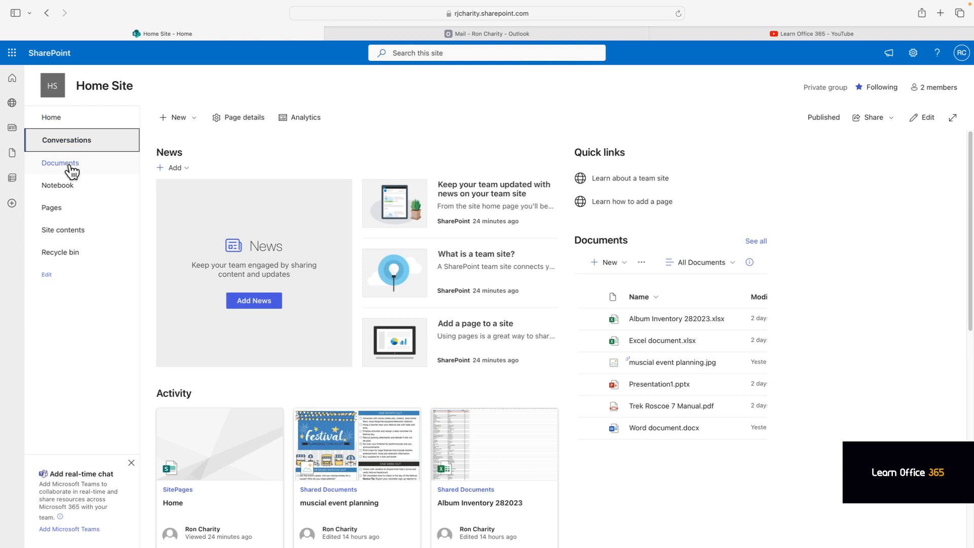
# Go to the Home Site Documents library and show its Automate options, including Rules
pyautogui.click(60, 162)
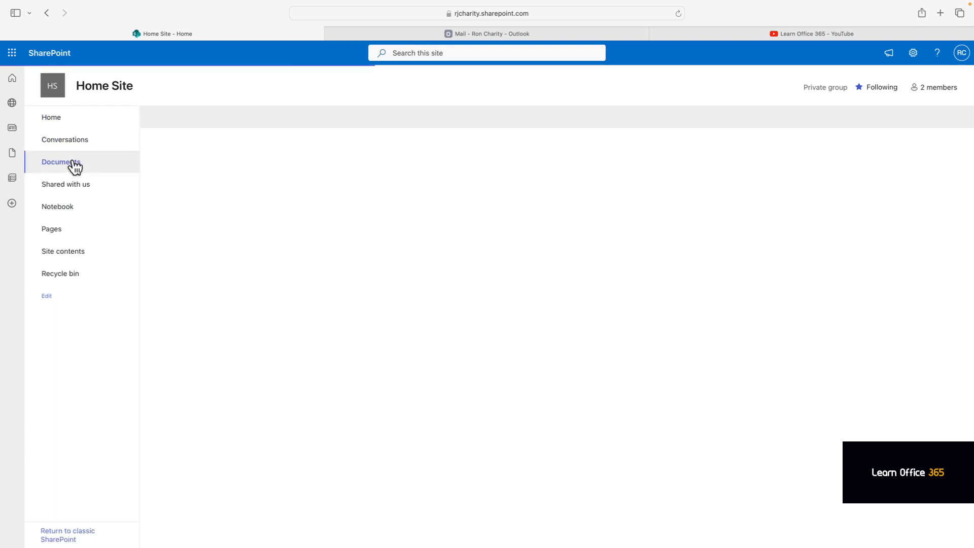
pyautogui.click(61, 161)
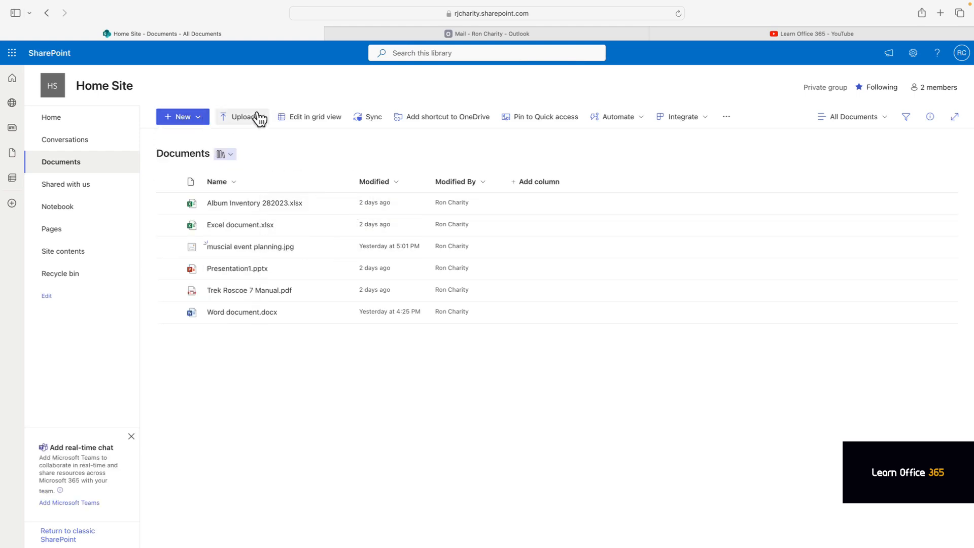
pyautogui.moveTo(309, 122)
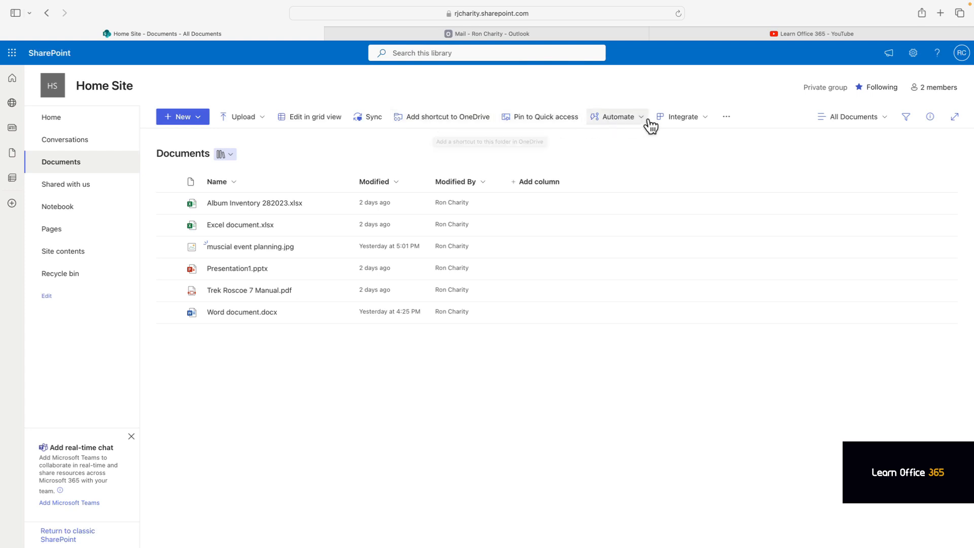
pyautogui.click(617, 116)
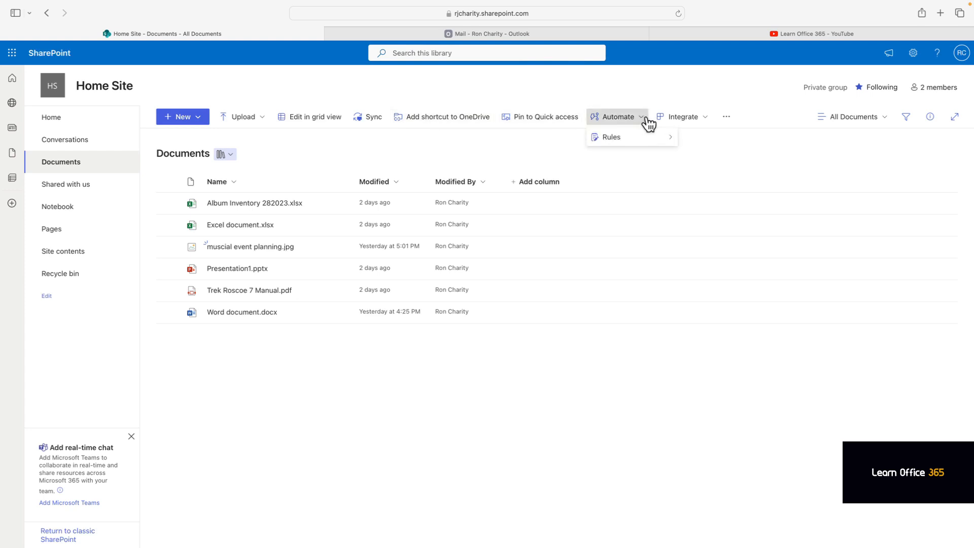
pyautogui.moveTo(862, 127)
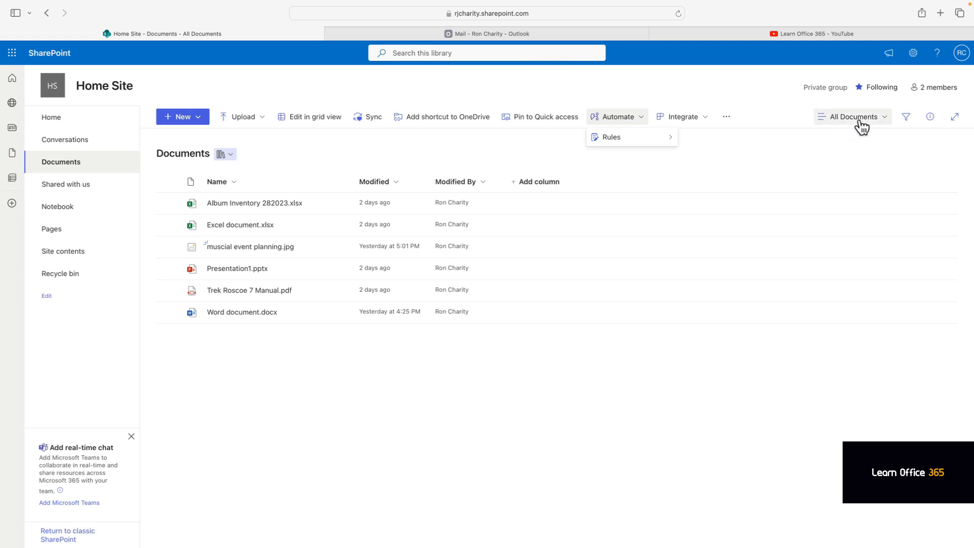
# Switch the All Documents view to the List layout, marking the view as modified
pyautogui.click(854, 116)
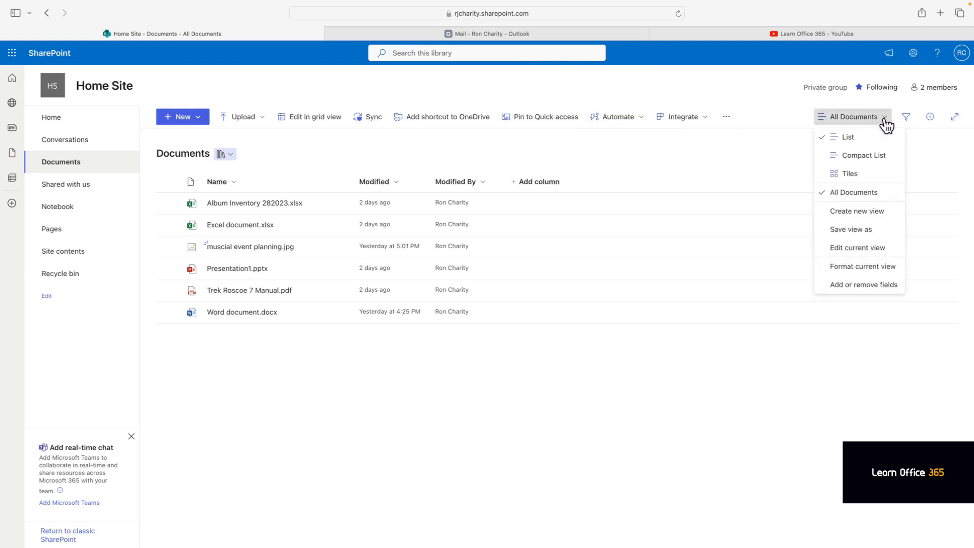
pyautogui.click(848, 173)
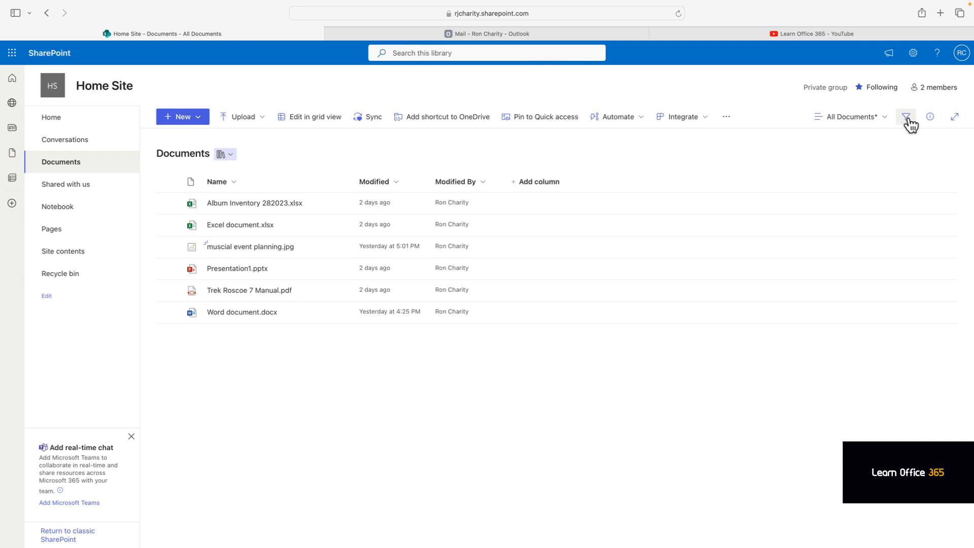
pyautogui.click(906, 116)
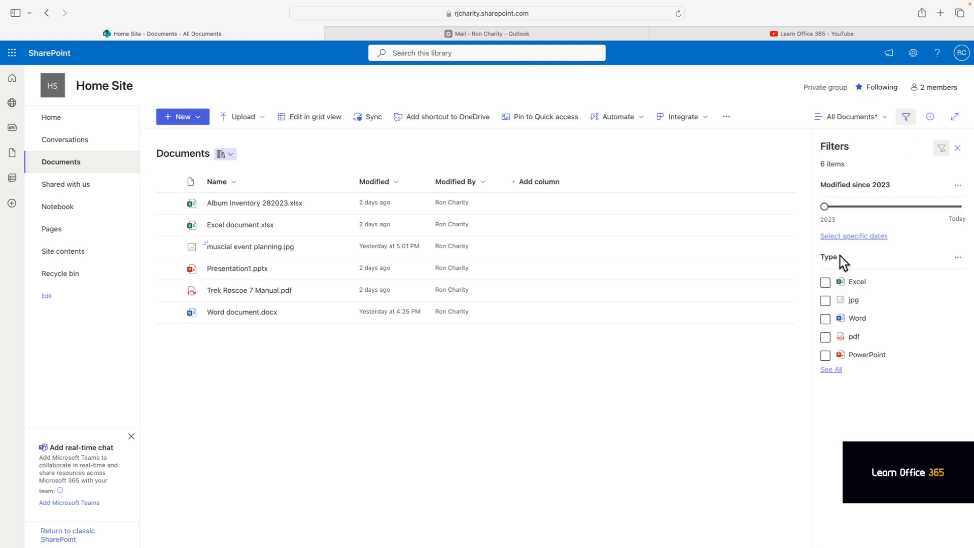
pyautogui.click(825, 281)
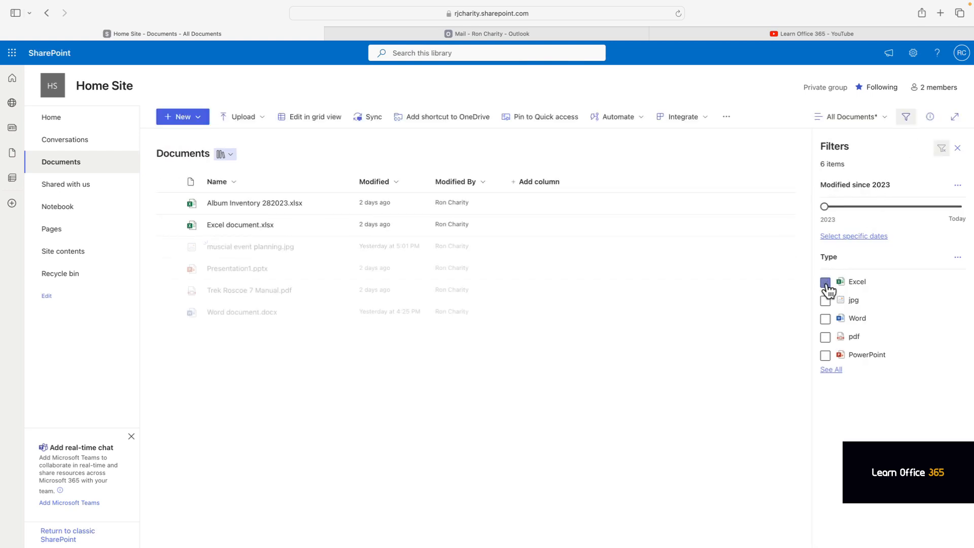
pyautogui.click(957, 148)
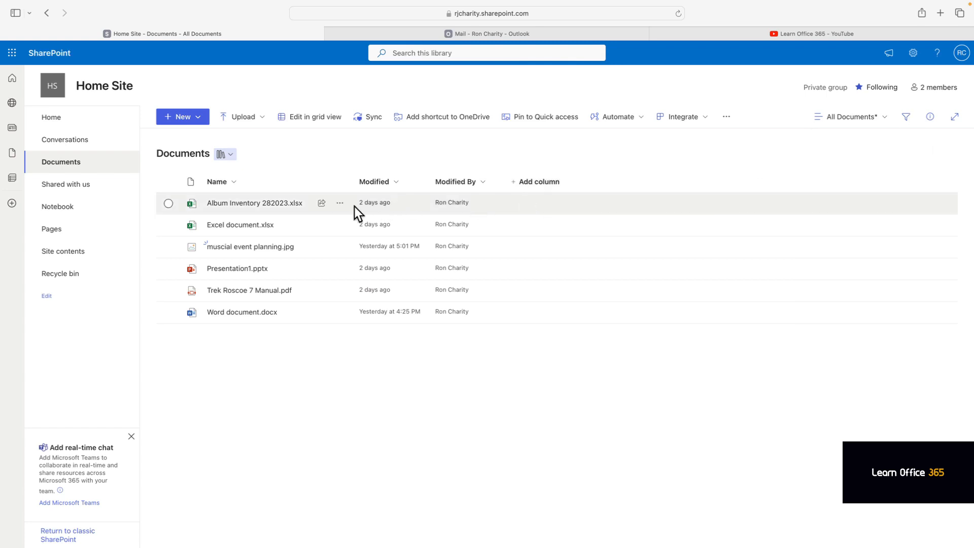
pyautogui.moveTo(341, 224)
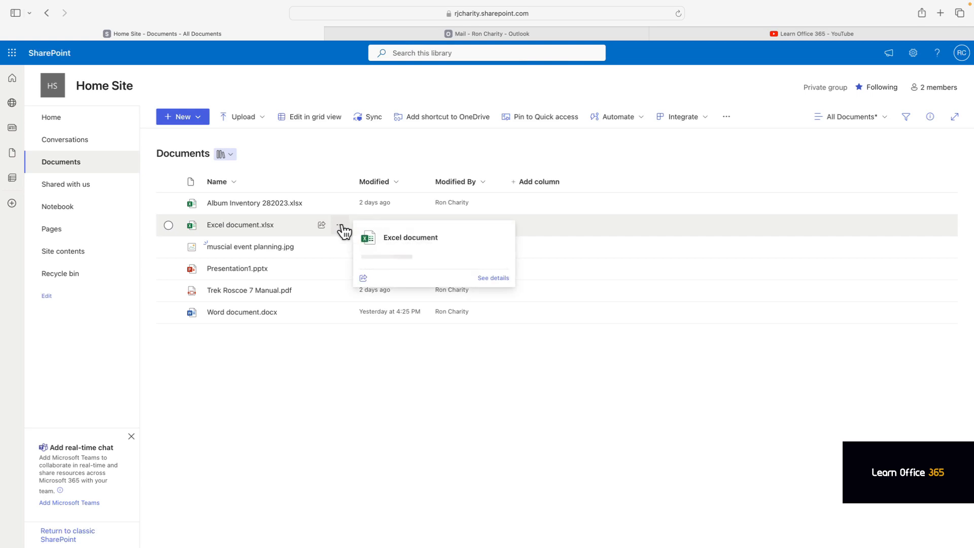
# Open Excel document.xlsx in Excel for the web, then return to the library
pyautogui.click(340, 225)
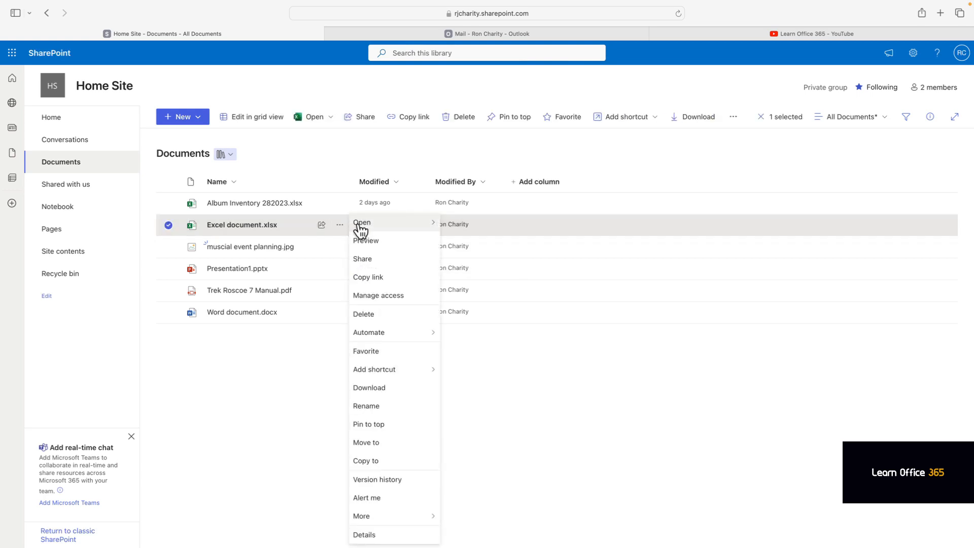
pyautogui.click(361, 222)
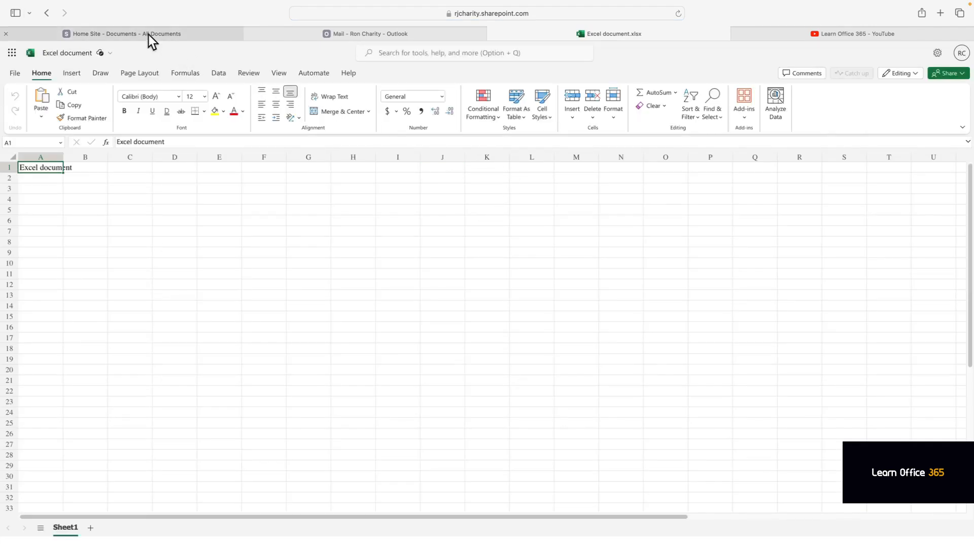
pyautogui.click(122, 33)
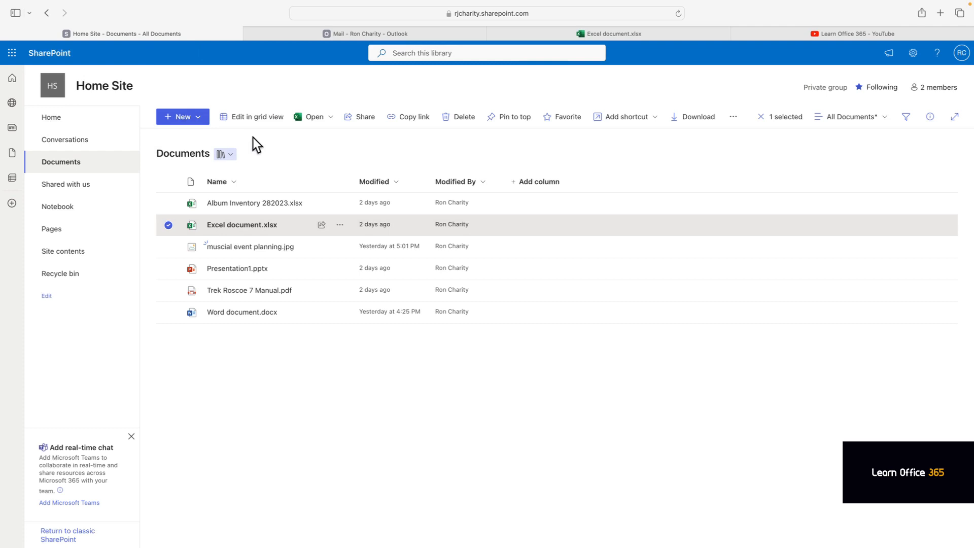
pyautogui.moveTo(341, 224)
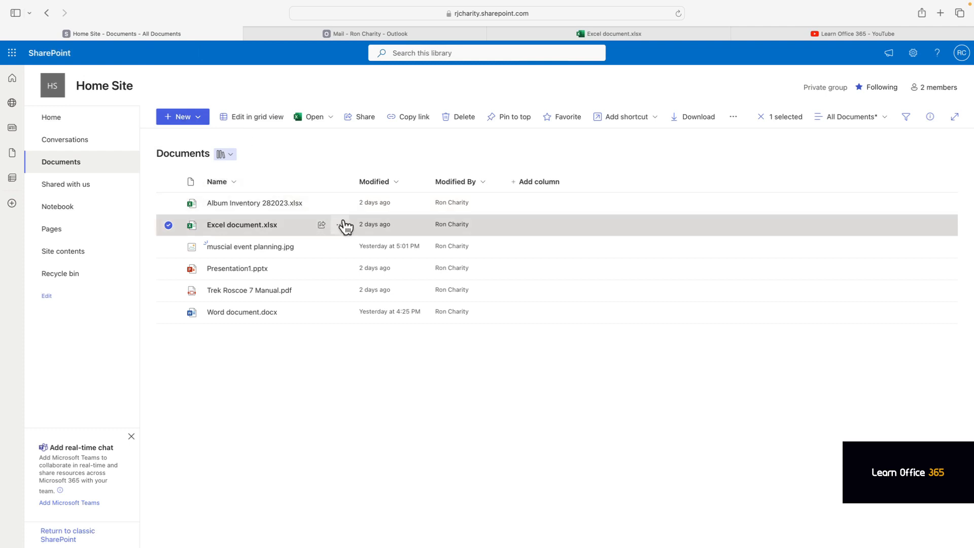
# Delete Album Inventory 282023.xlsx via its ⋯ menu, leaving five files
pyautogui.click(340, 203)
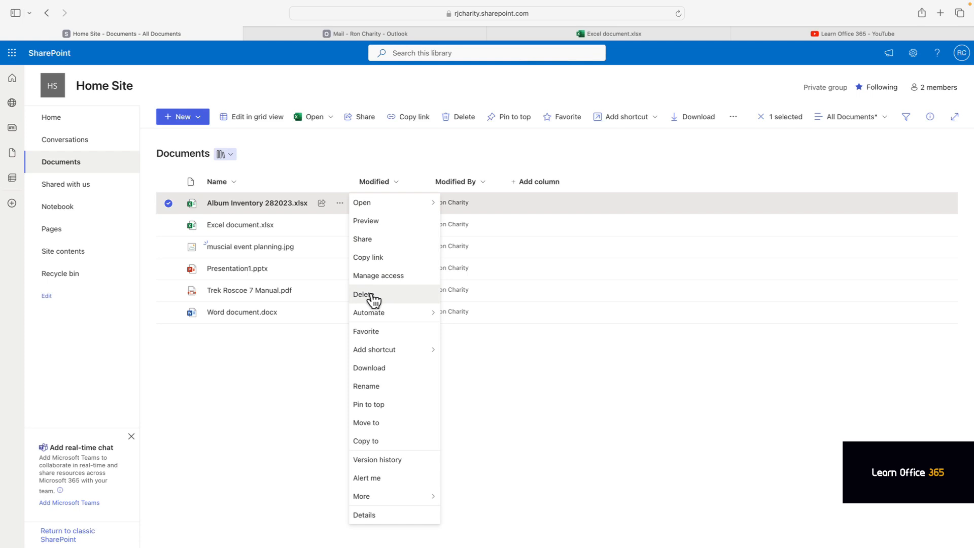
pyautogui.click(364, 293)
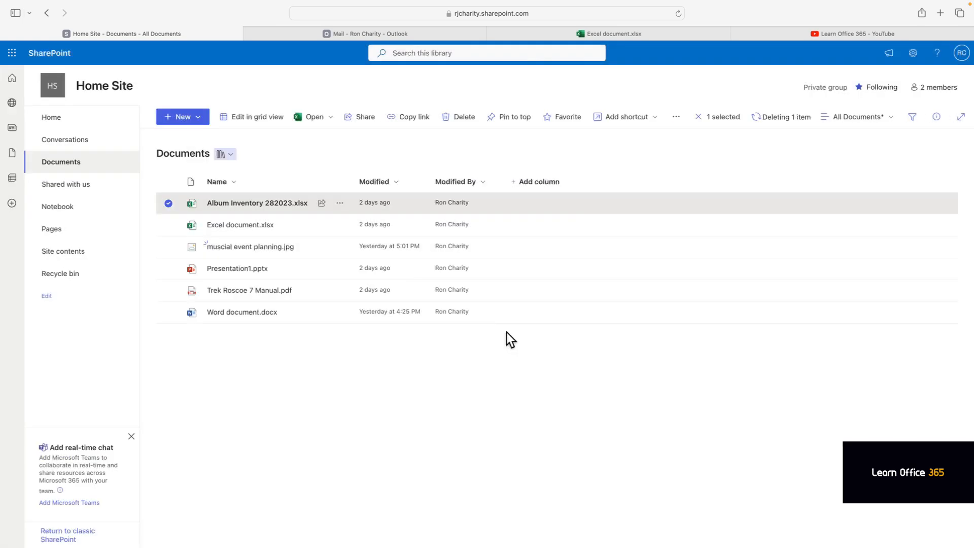
pyautogui.click(462, 117)
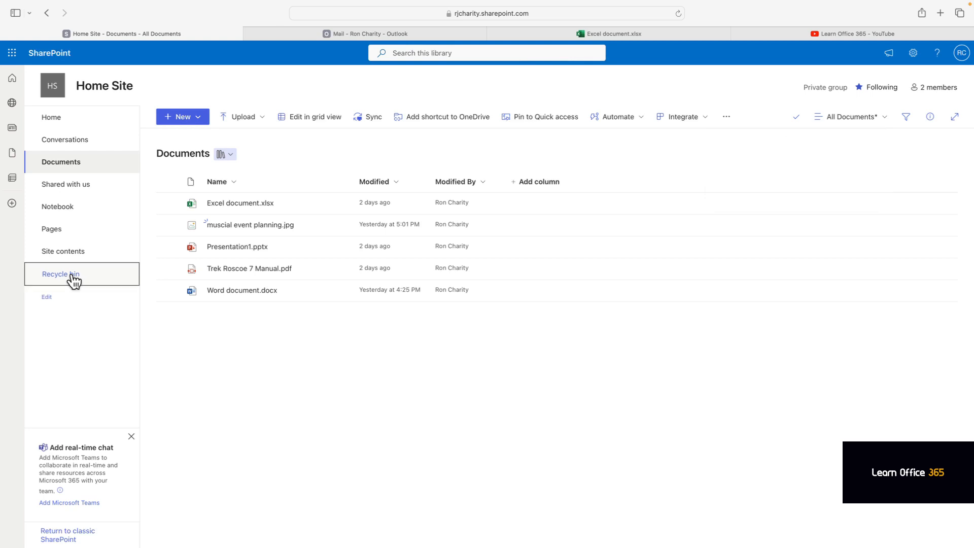
# Restore Album Inventory 282023.xlsx from the recycle bin and go back to Documents
pyautogui.click(60, 273)
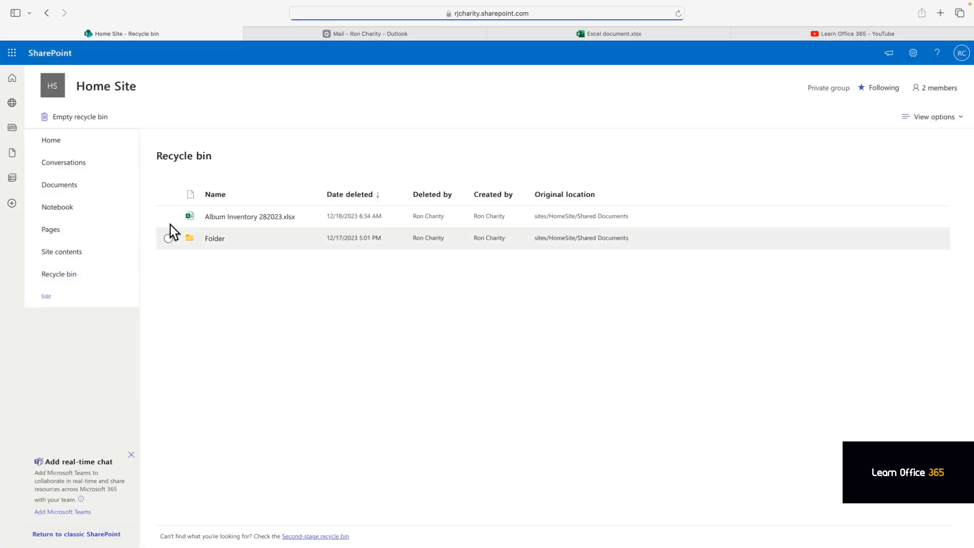
pyautogui.click(168, 216)
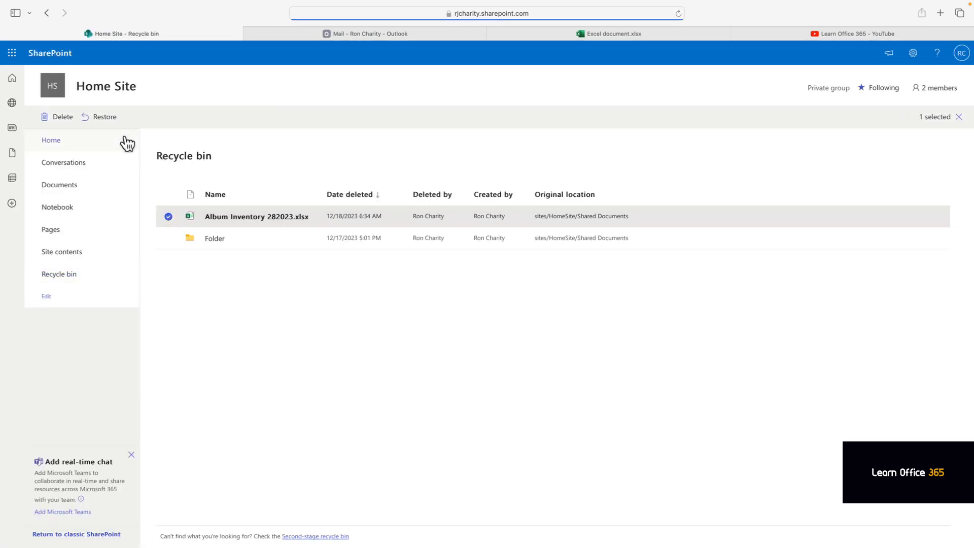
pyautogui.click(104, 117)
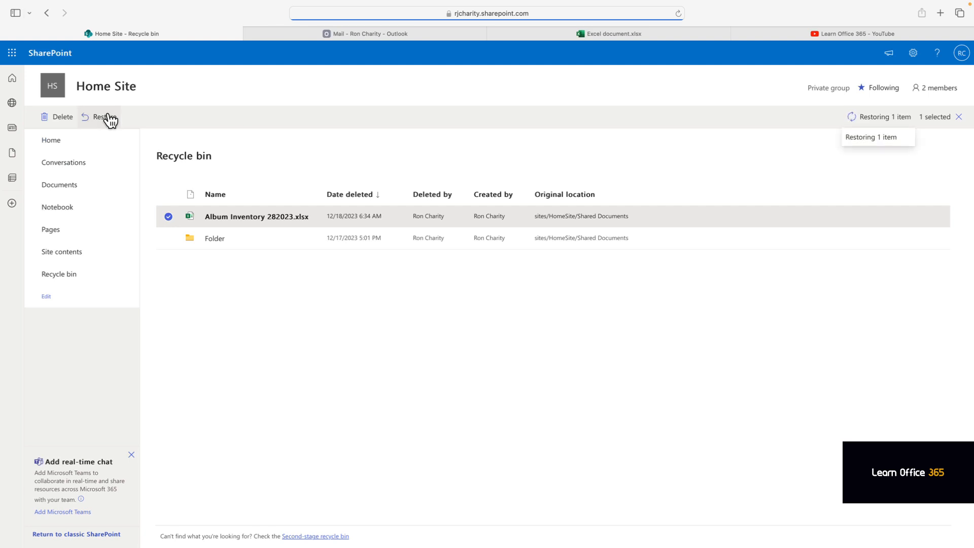
pyautogui.click(101, 117)
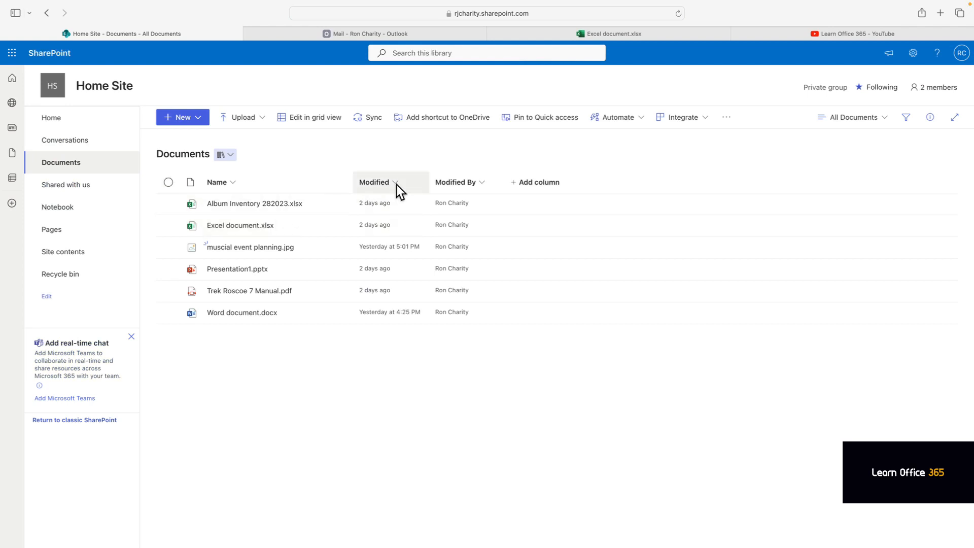
# Sort the six documents by Name Z to A, then switch to A to Z
pyautogui.click(378, 182)
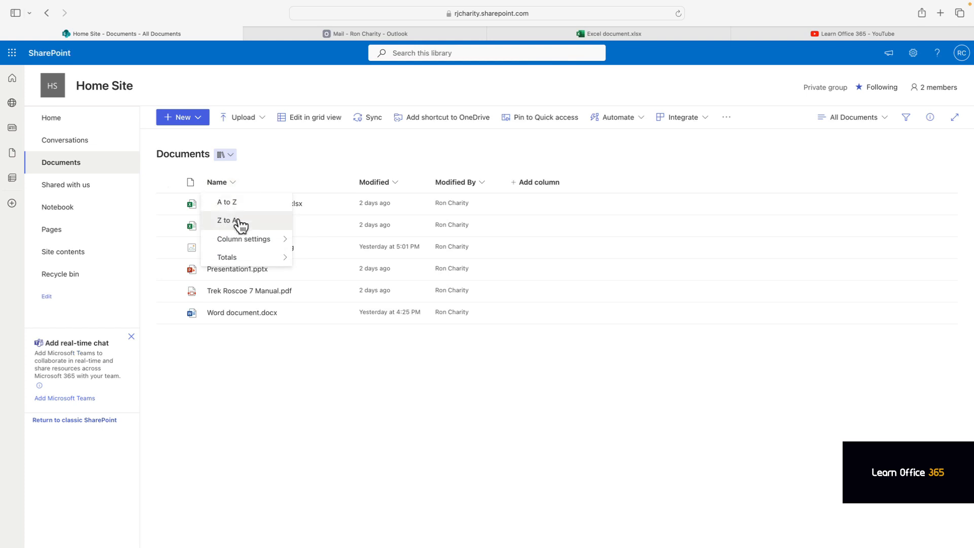
pyautogui.click(227, 220)
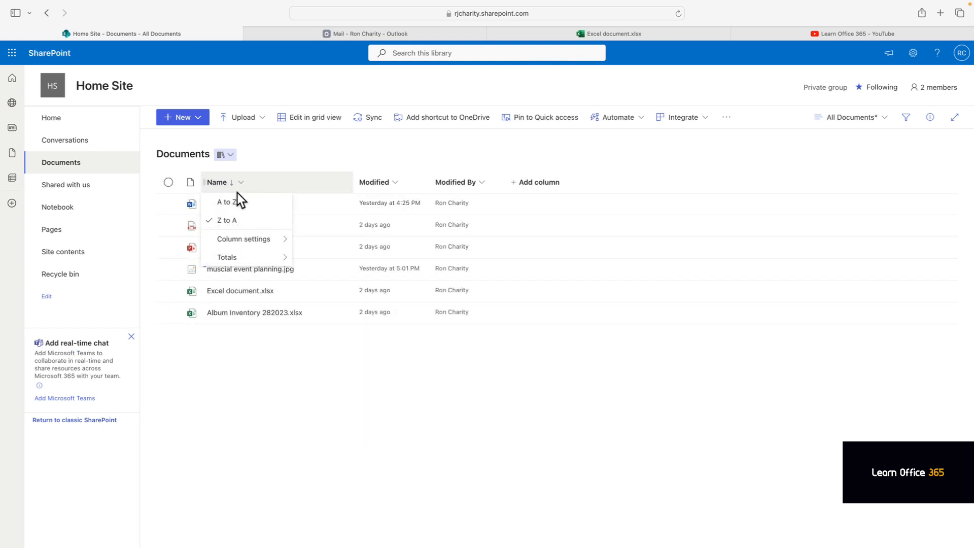
pyautogui.click(226, 202)
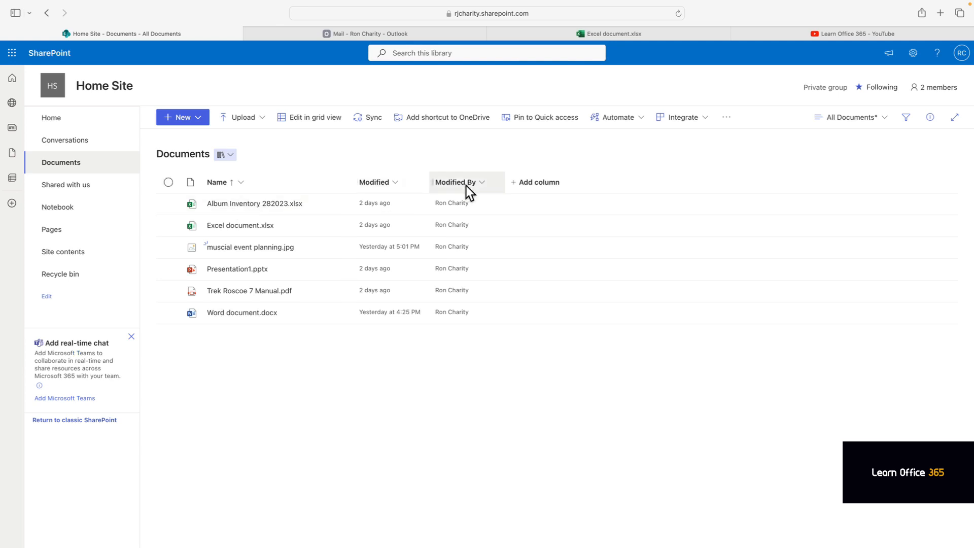
pyautogui.moveTo(545, 194)
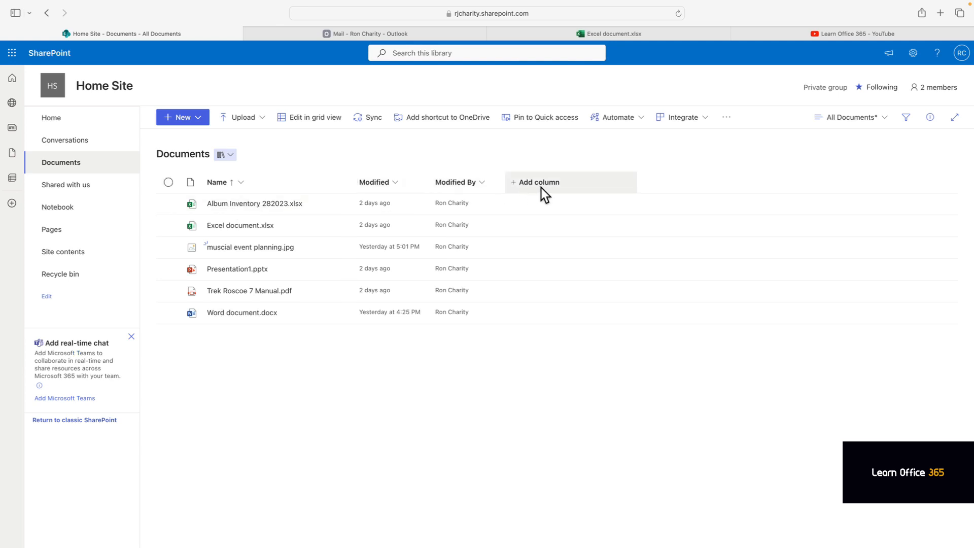
pyautogui.click(537, 182)
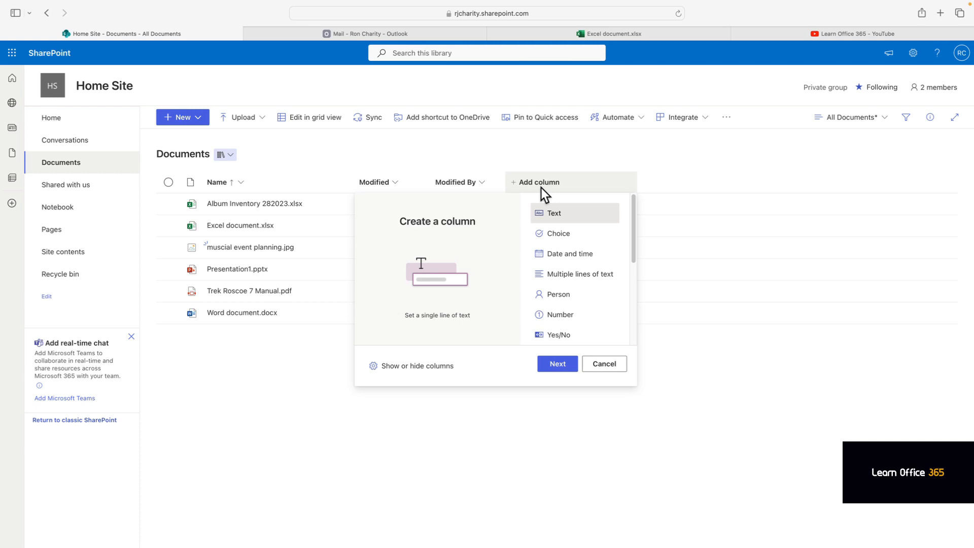
pyautogui.click(603, 363)
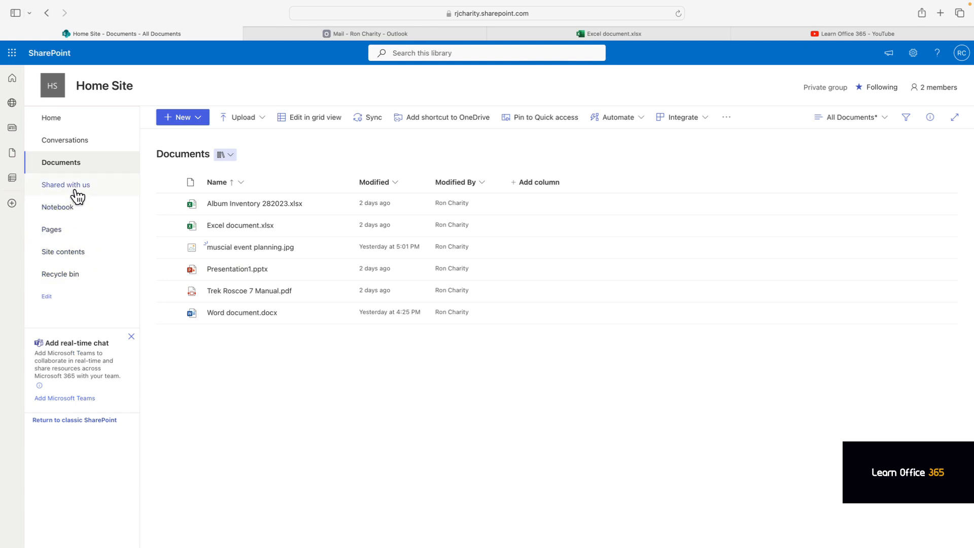
# Visit Shared with us, view the Home Site Notebook in OneNote, then go back
pyautogui.click(66, 185)
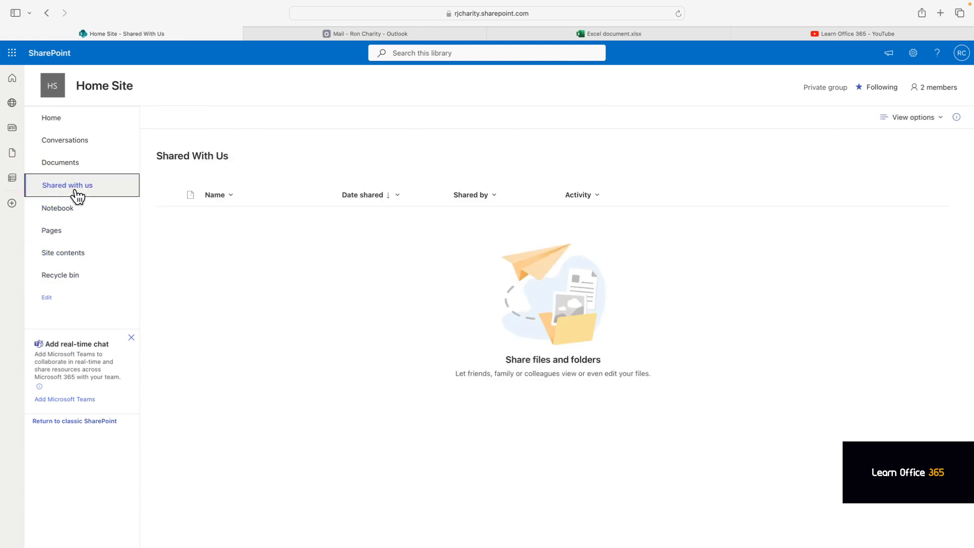
pyautogui.click(58, 208)
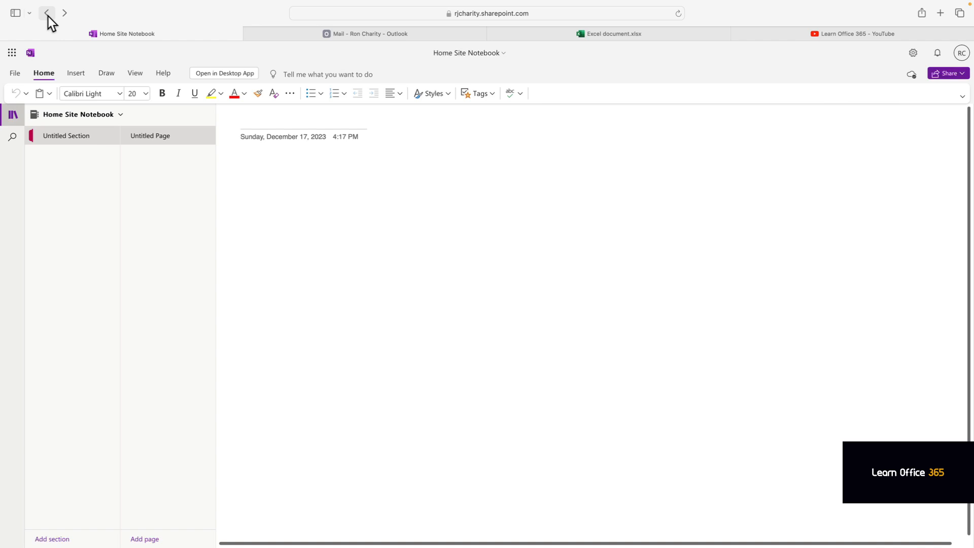
pyautogui.click(47, 12)
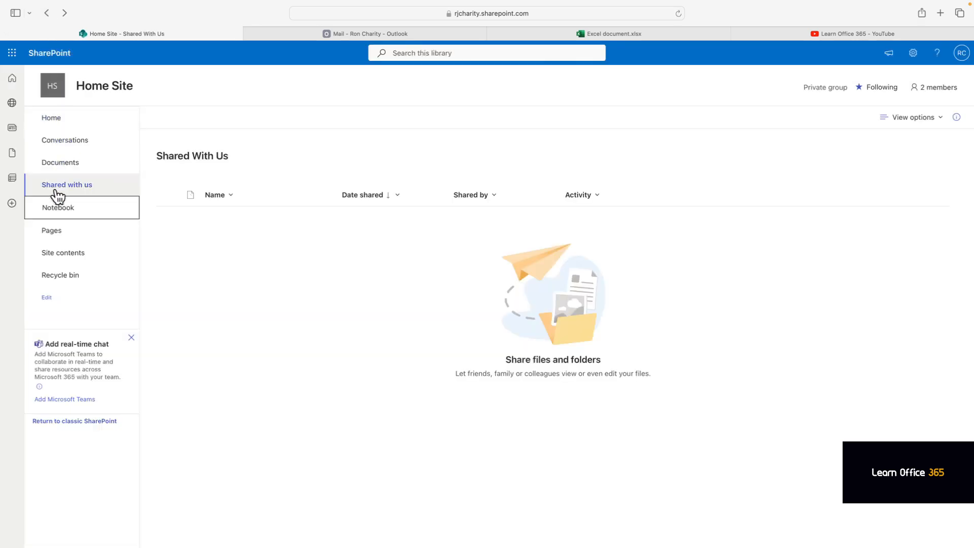
# Show the Site Pages list with CollabHome.aspx and Home.aspx grouped by author
pyautogui.click(52, 229)
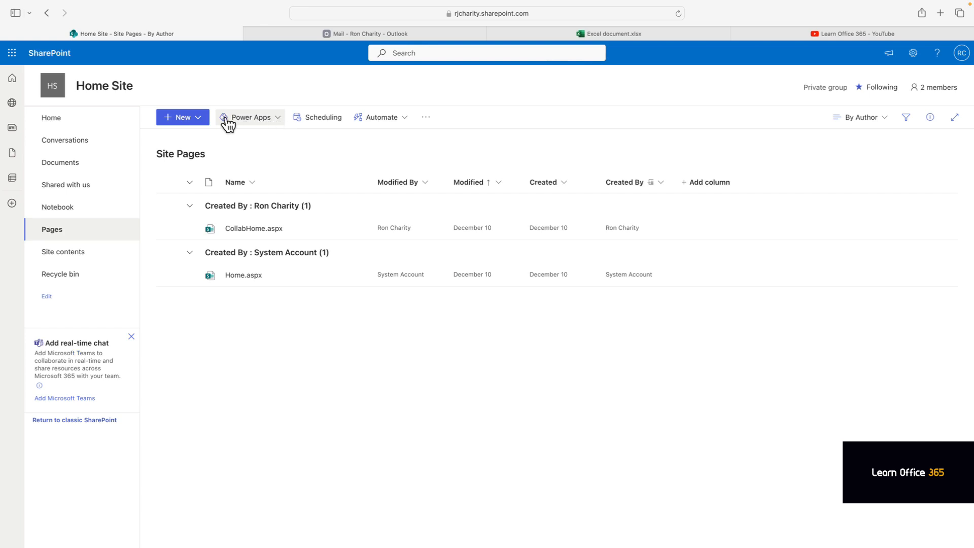
pyautogui.moveTo(63, 251)
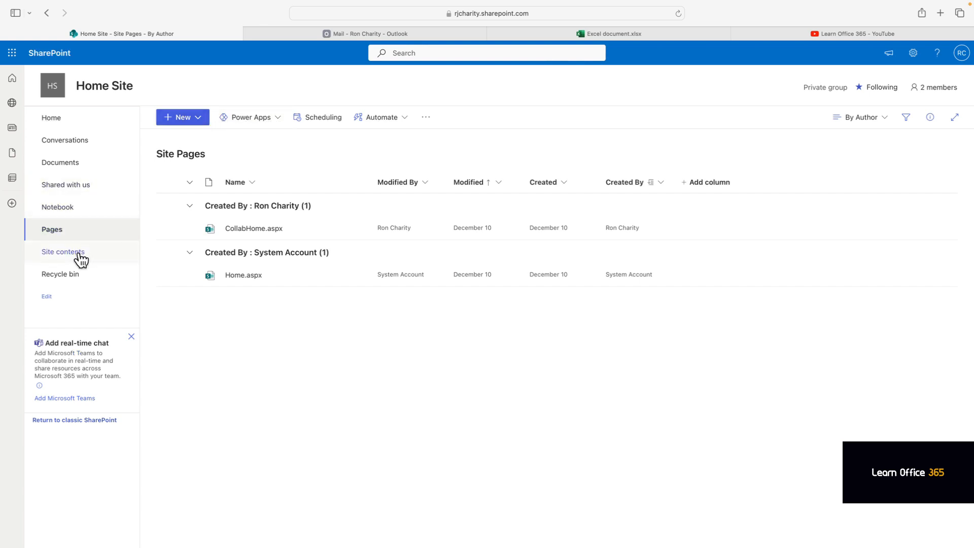
# Review the Site contents libraries, then open the Recycle bin showing the deleted Folder
pyautogui.click(65, 252)
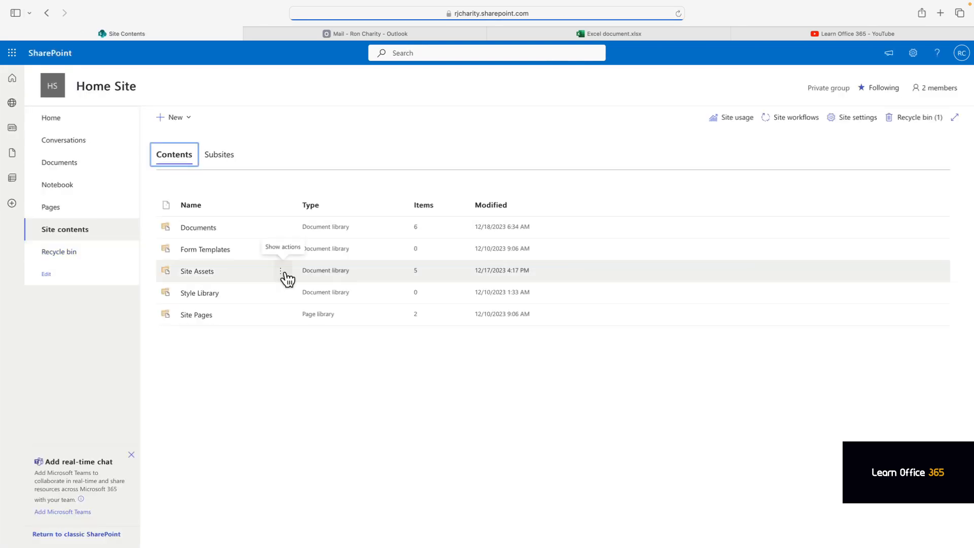
pyautogui.moveTo(247, 227)
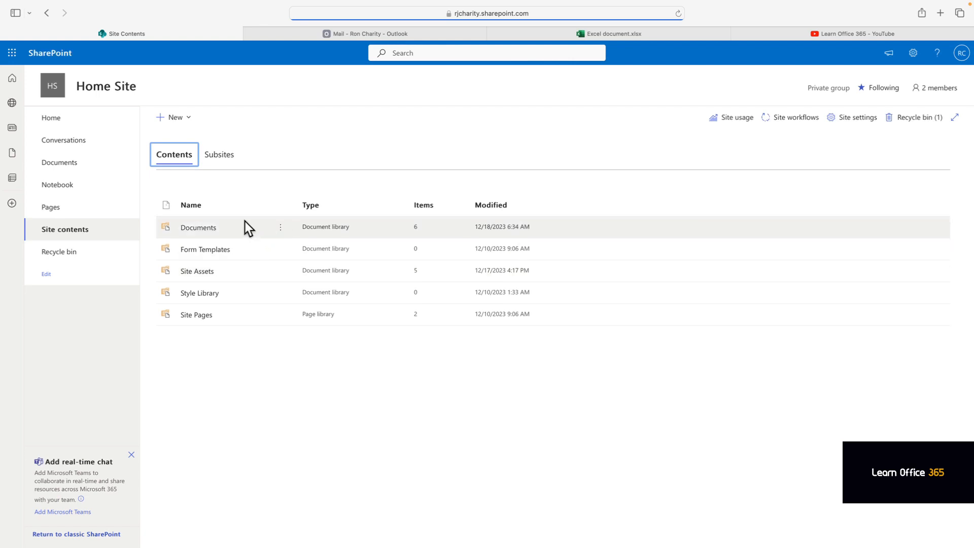
pyautogui.moveTo(202, 292)
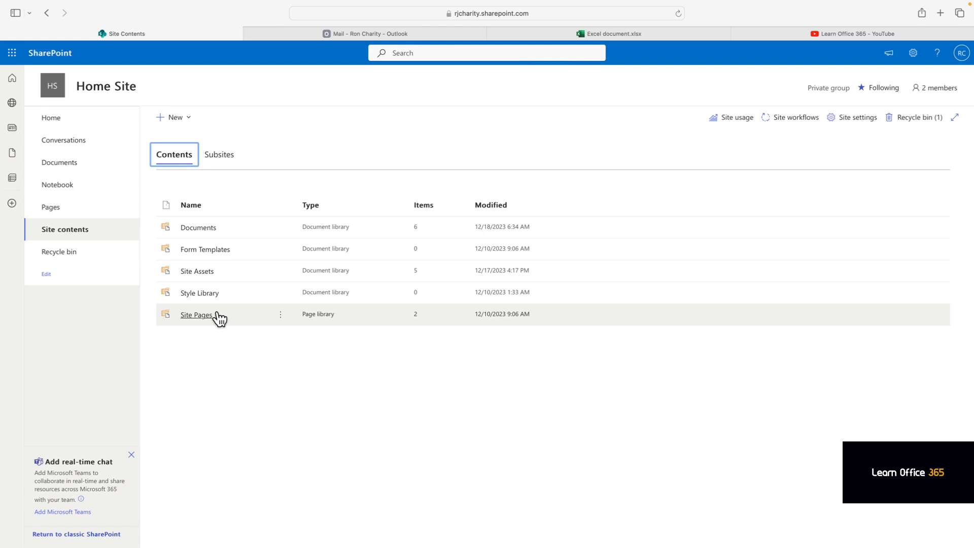
pyautogui.click(58, 251)
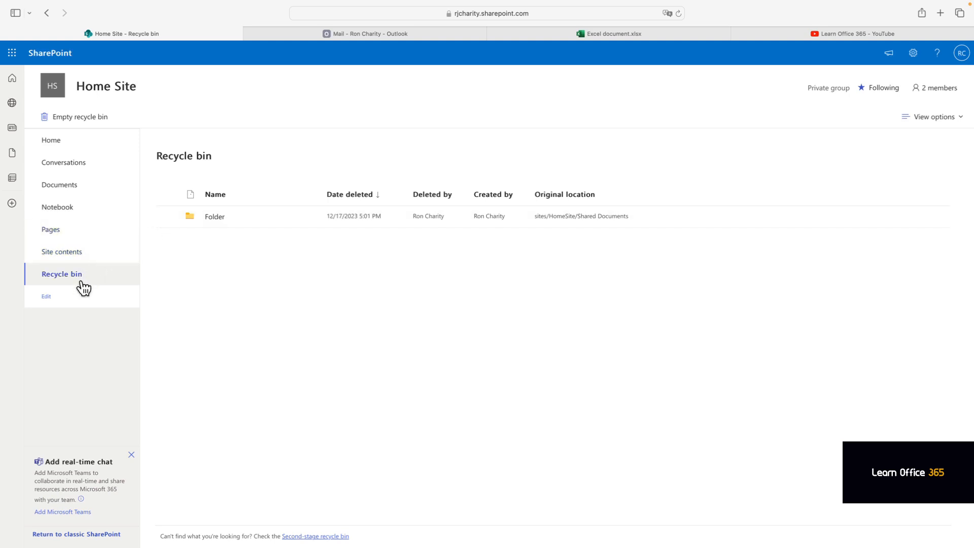
pyautogui.click(46, 297)
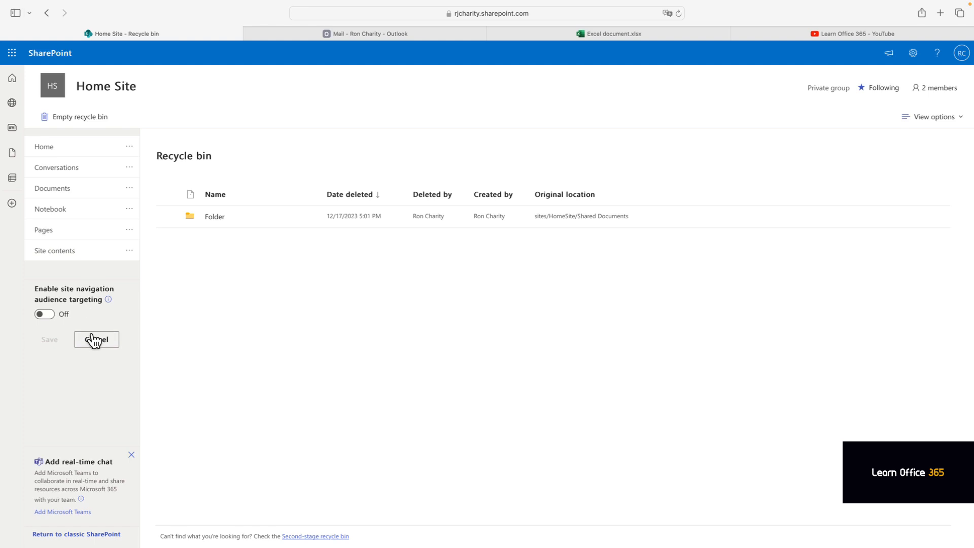
pyautogui.click(96, 340)
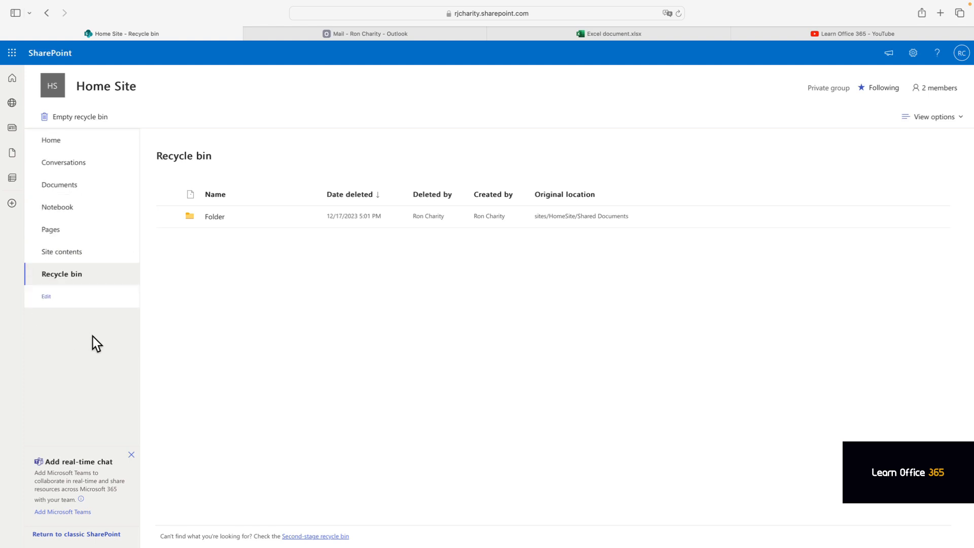
pyautogui.click(59, 185)
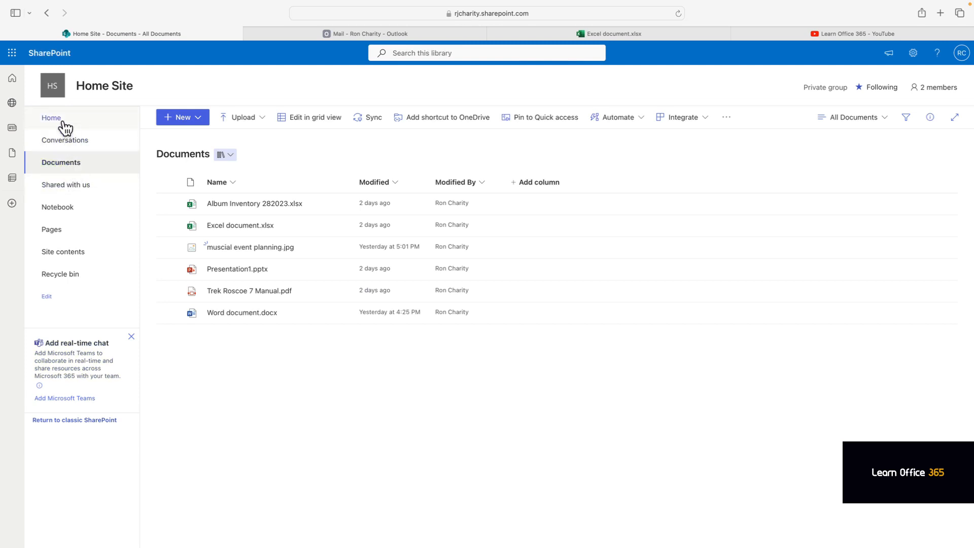
# Go to the Home page showing News, Quick links, Activity and the six-file Documents list
pyautogui.click(50, 117)
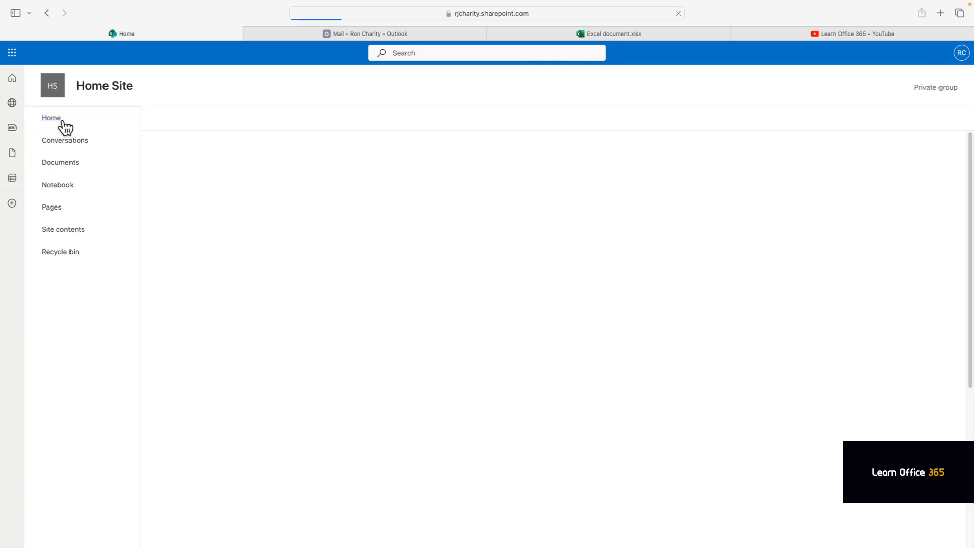
pyautogui.click(50, 117)
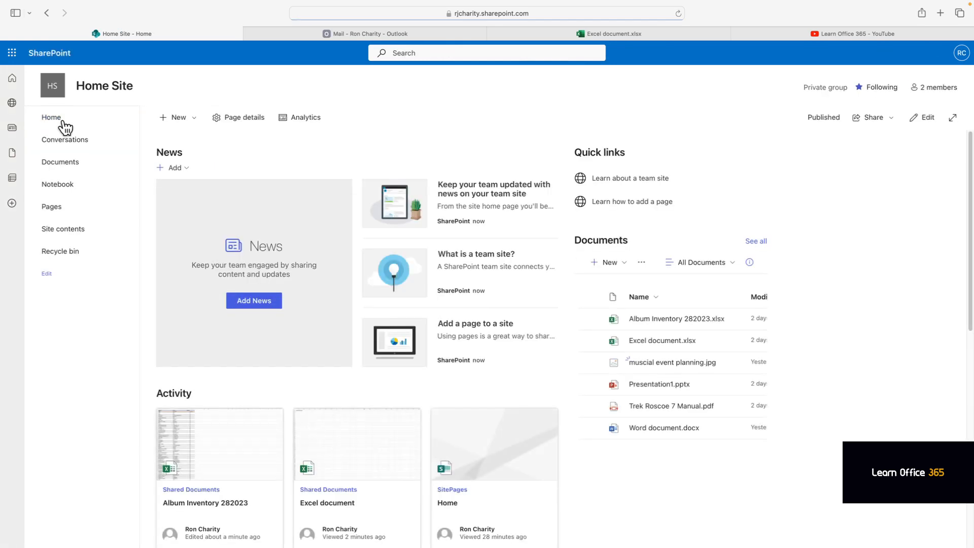